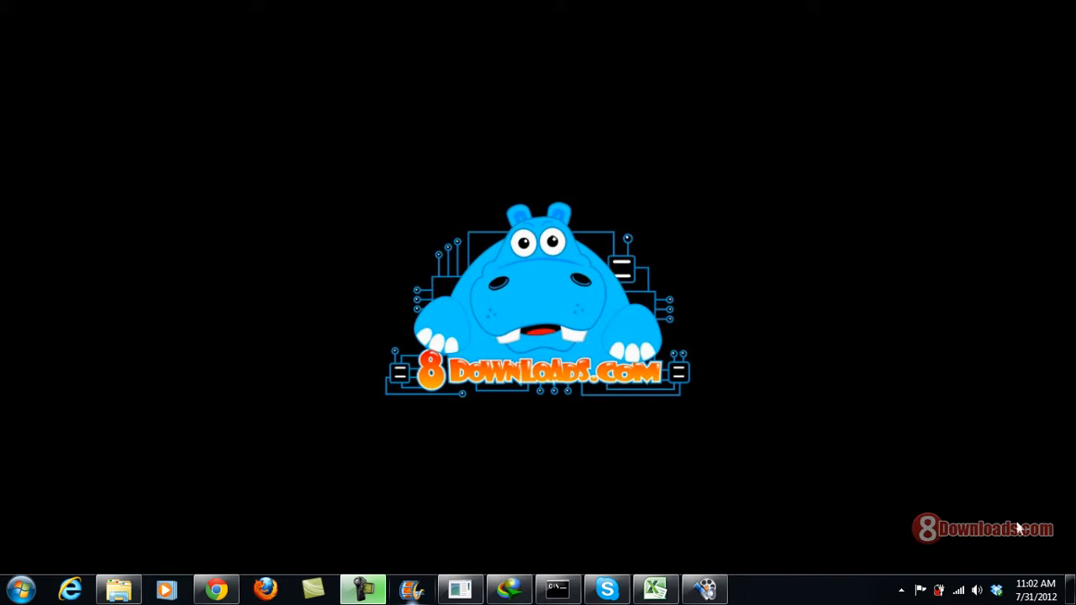
mouse_move(998, 548)
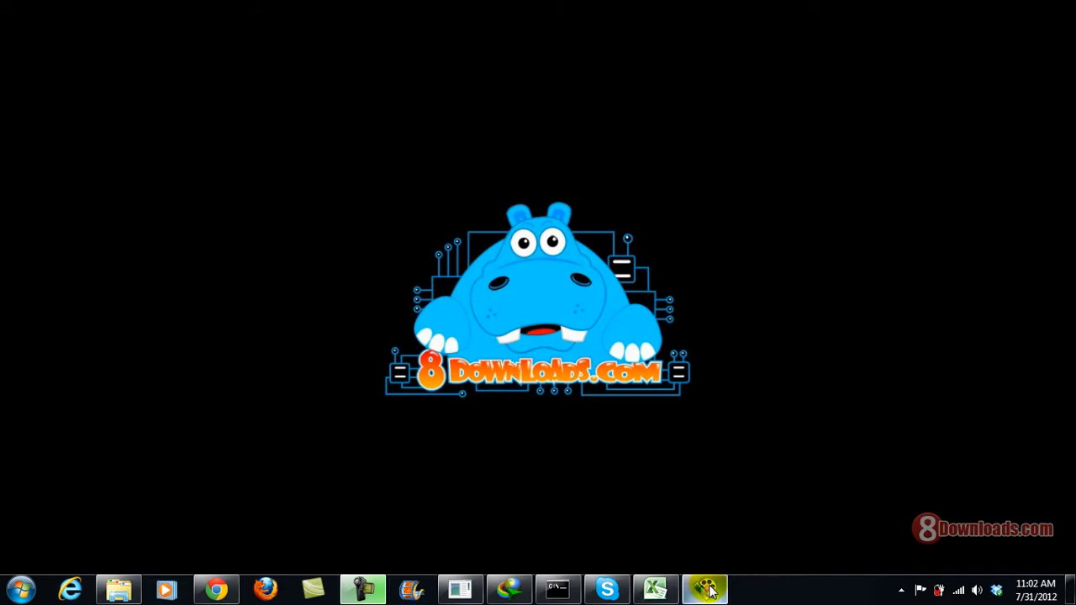
- Launch SMPlayer from the taskbar so the empty player window appears
click(704, 588)
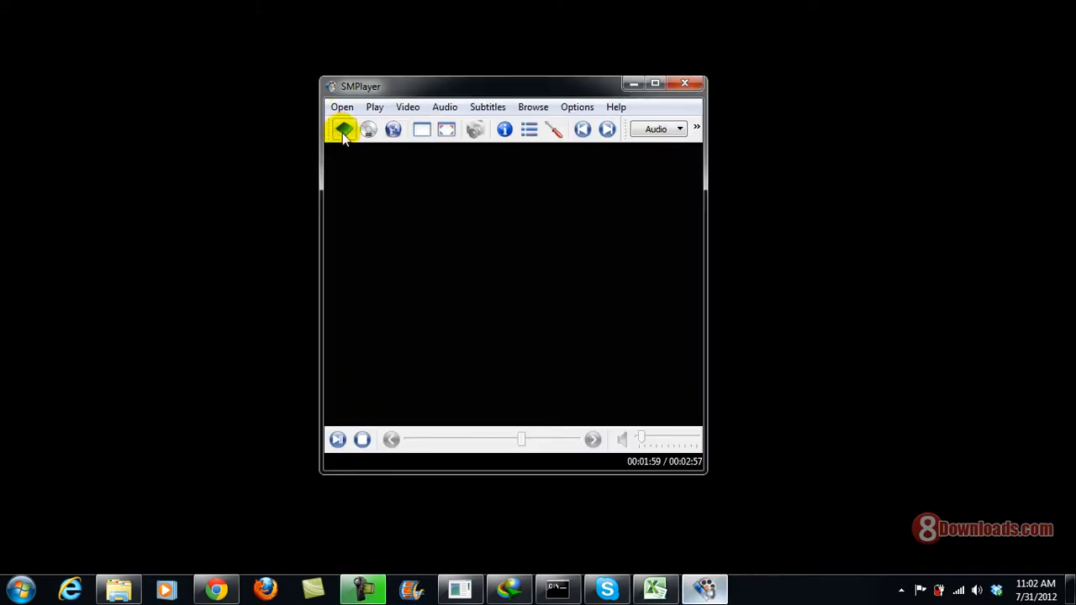
mouse_move(343, 127)
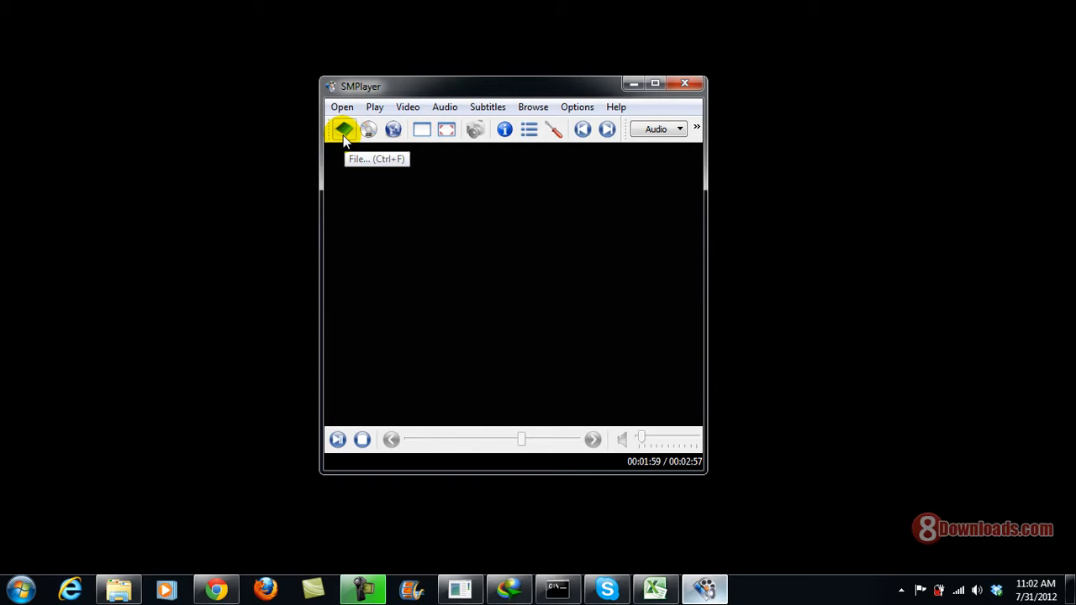
- Load the bass drum lesson video from the Video folder in Downloads
click(343, 129)
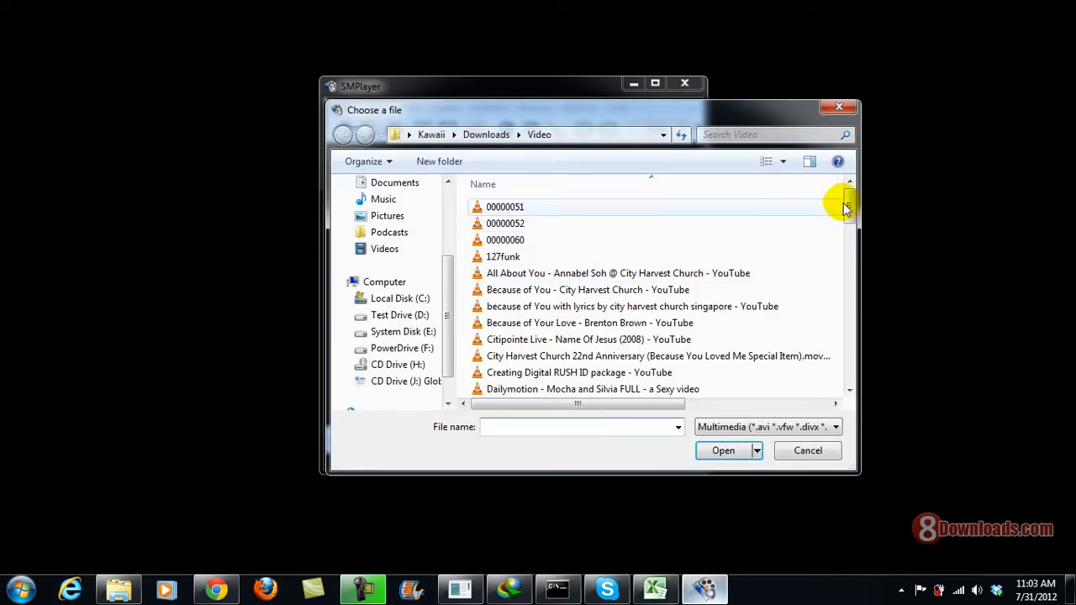
scroll(down, 3)
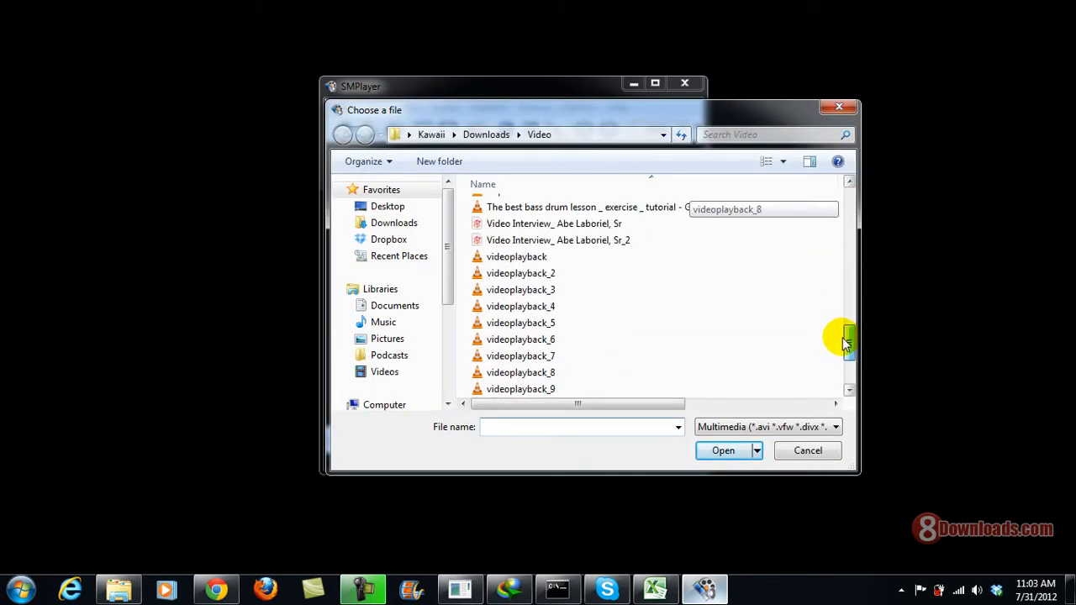
scroll(up, 3)
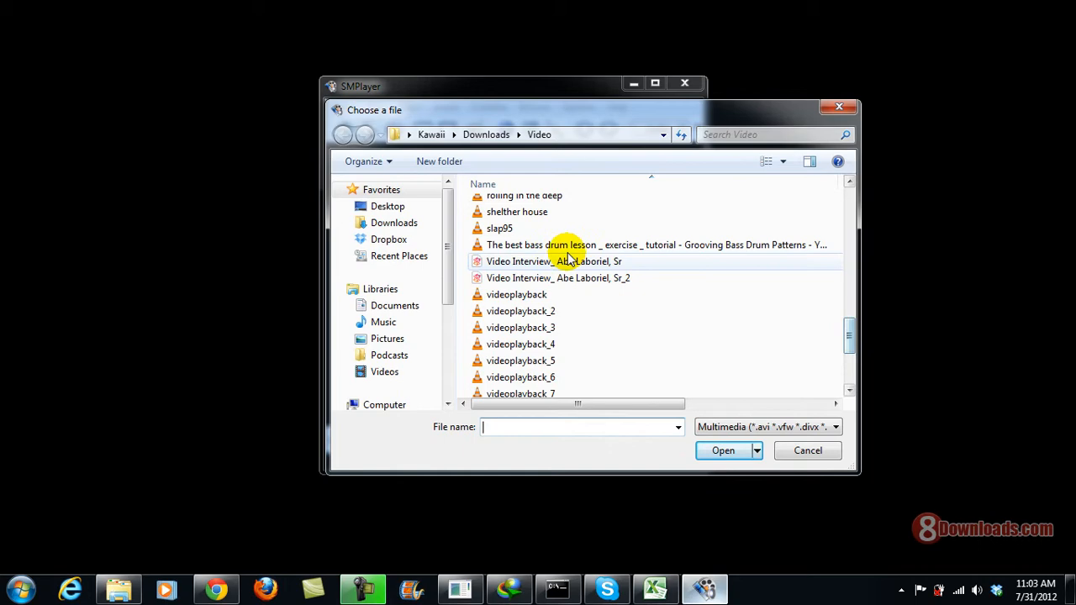
click(655, 246)
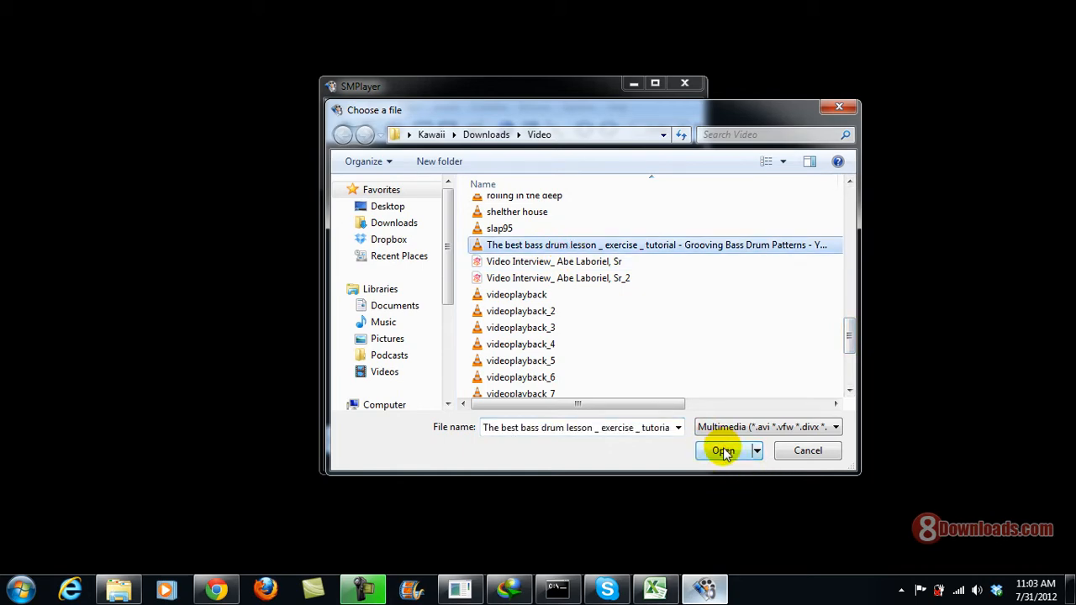
click(723, 450)
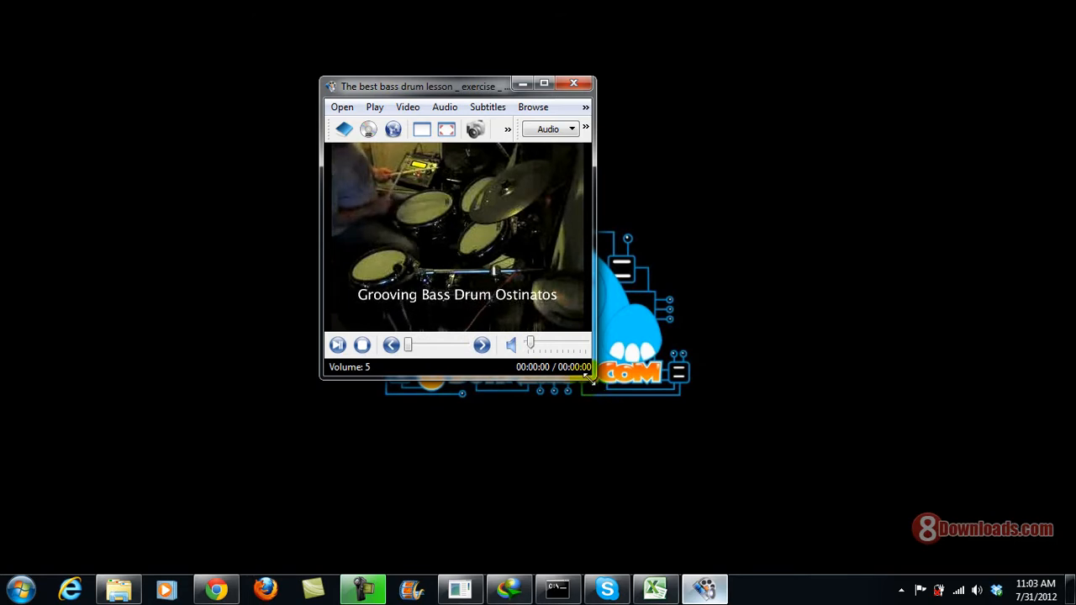
- Let the drum lesson play, then bring up the Play menu
click(363, 344)
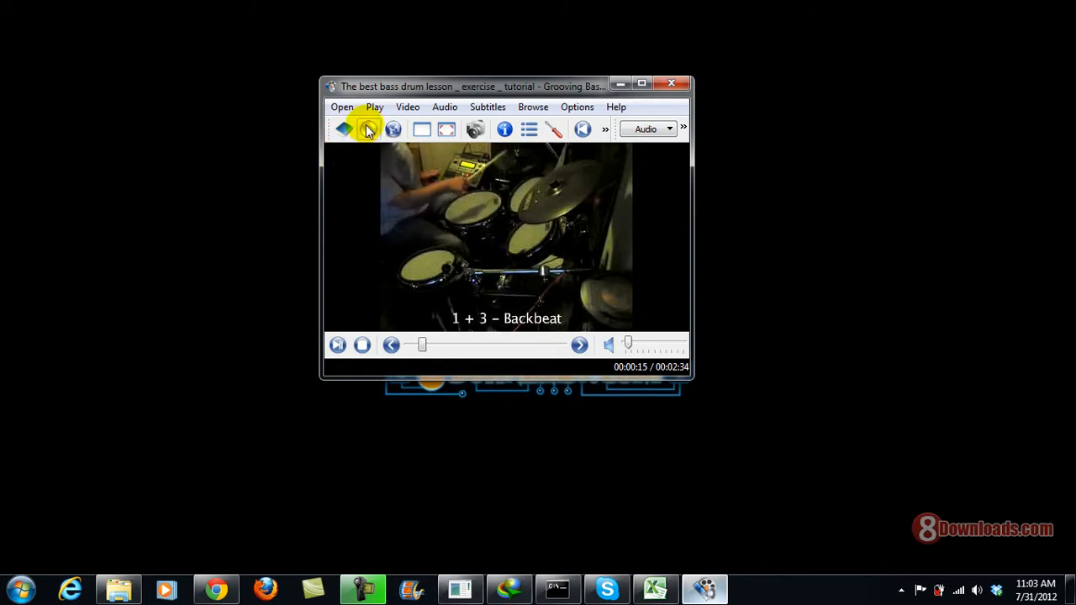
click(373, 108)
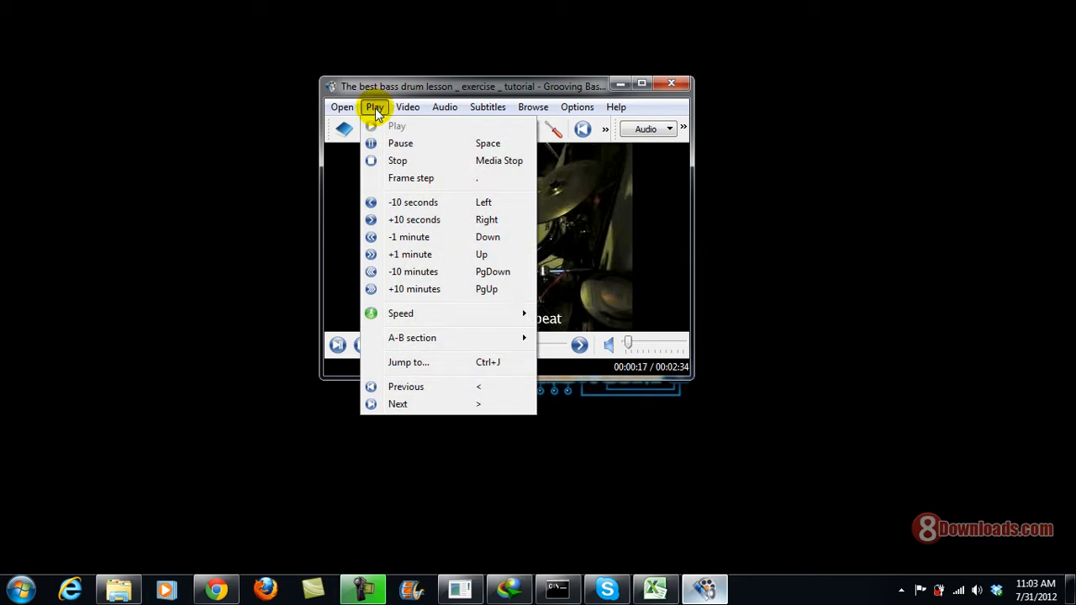
mouse_move(400, 313)
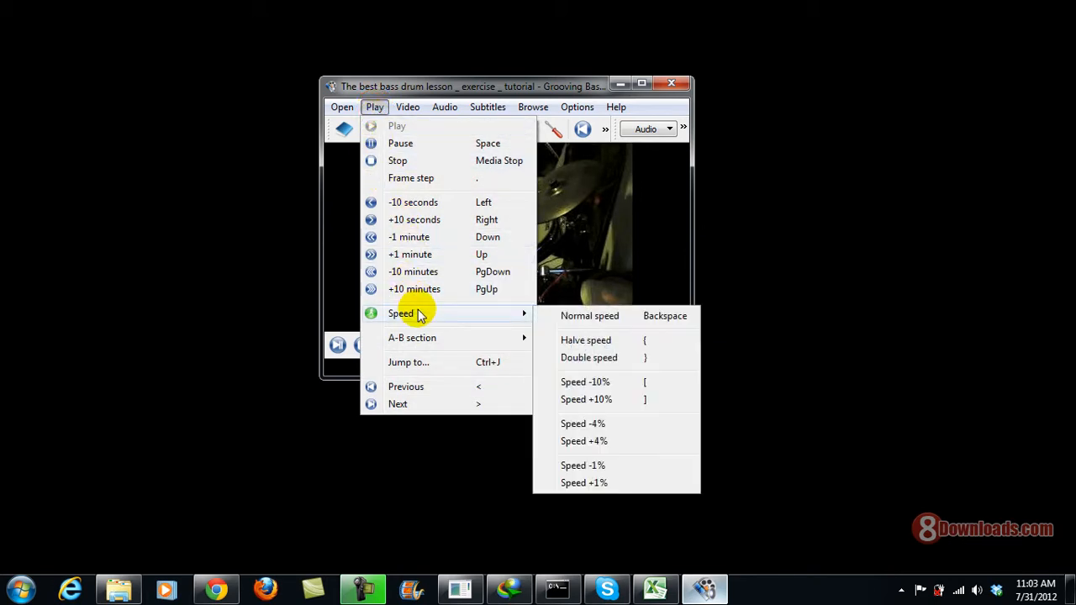
mouse_move(479, 323)
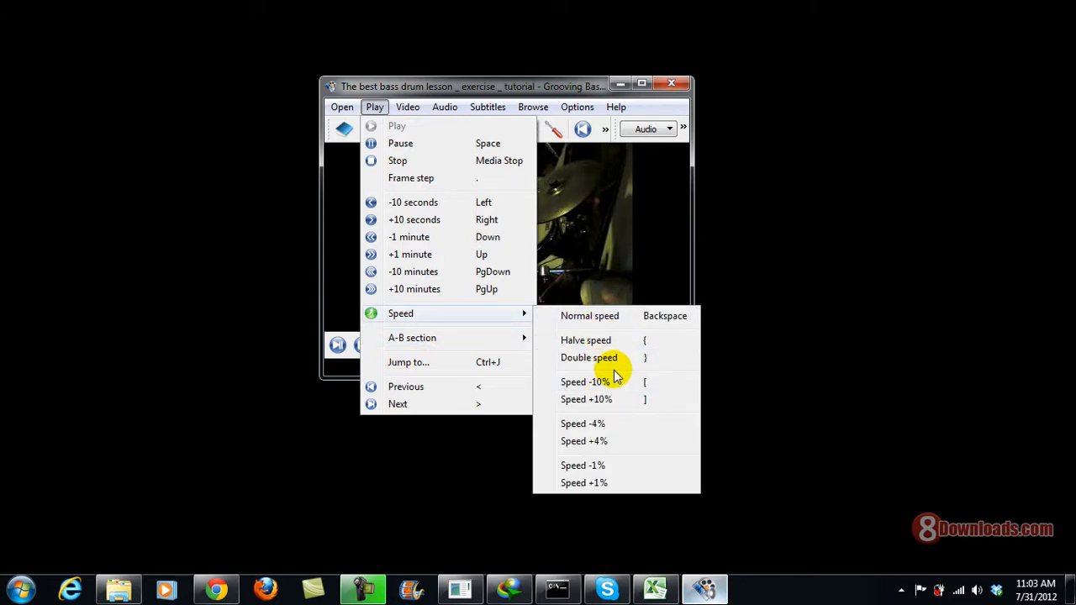
mouse_move(613, 400)
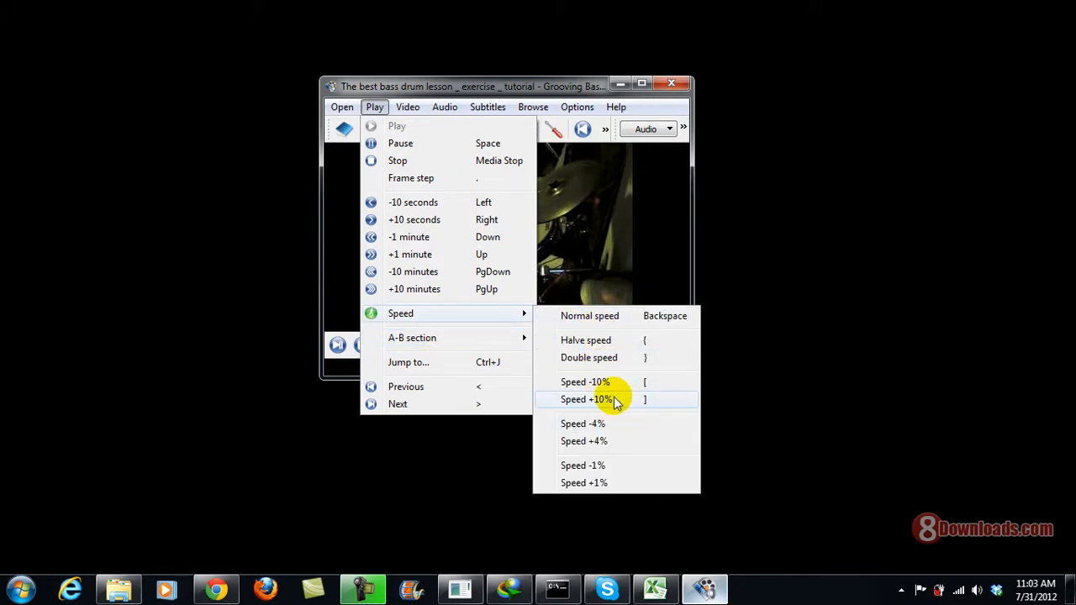
mouse_move(612, 382)
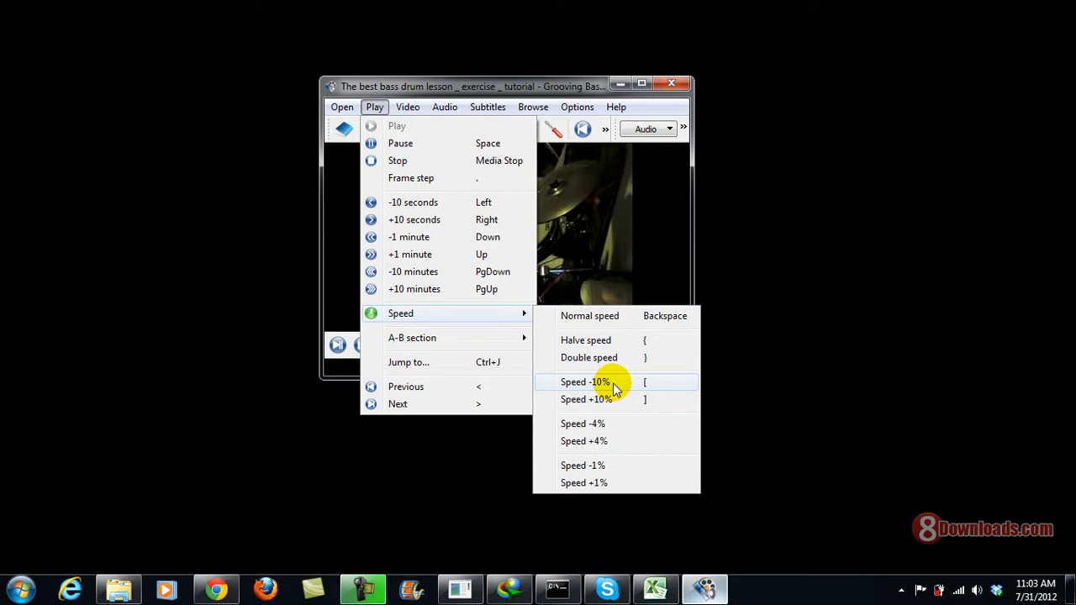
- Choose Speed -10% to slow the drum lesson down by 10 percent
click(585, 382)
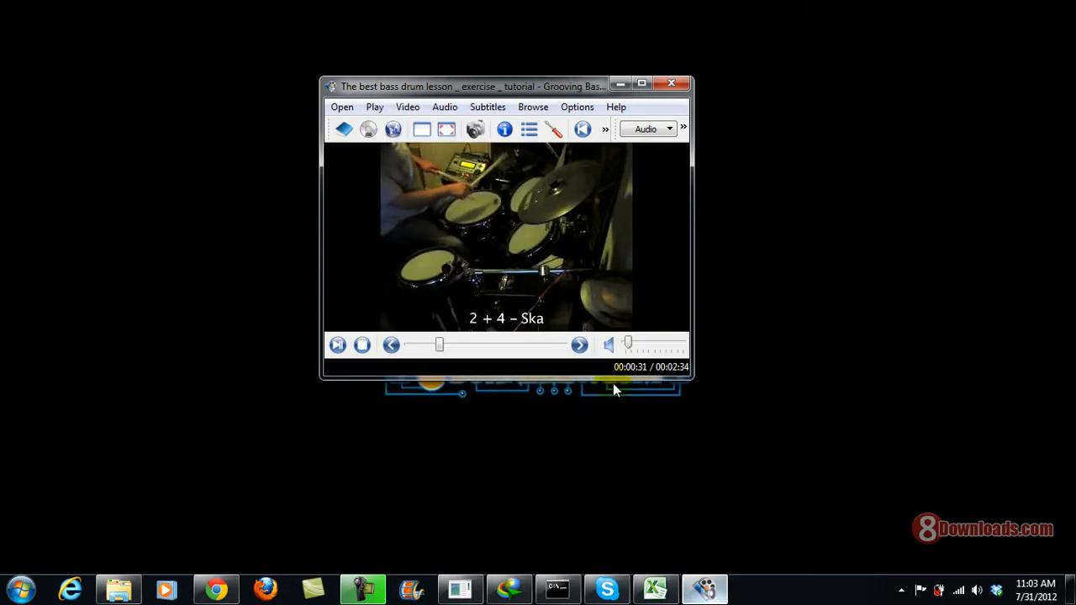
- Apply Speed -10% again from the Play menu for another 10 percent slowdown
click(373, 107)
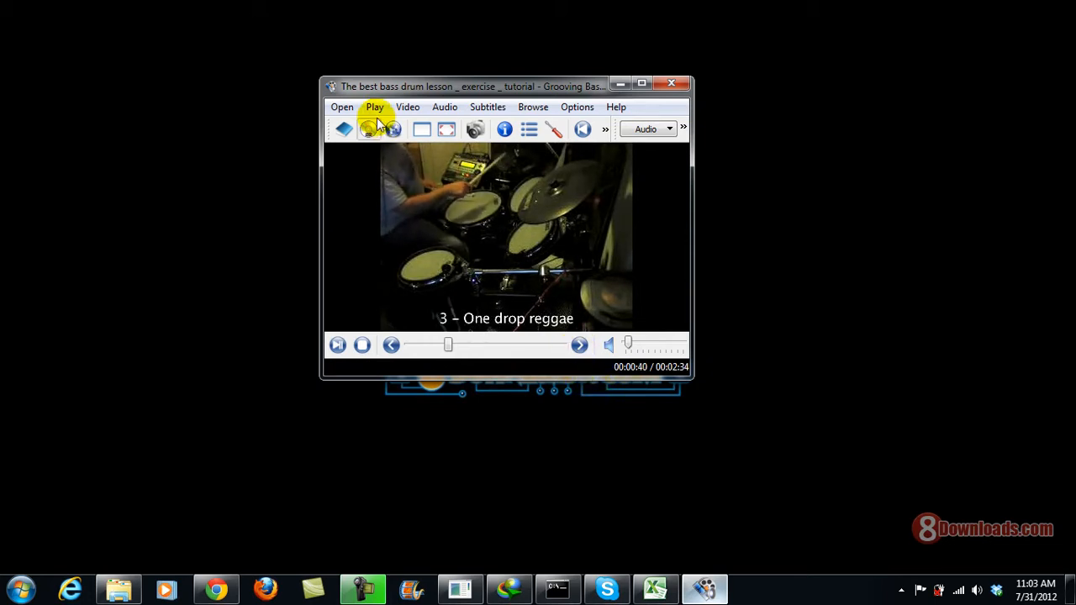
click(373, 107)
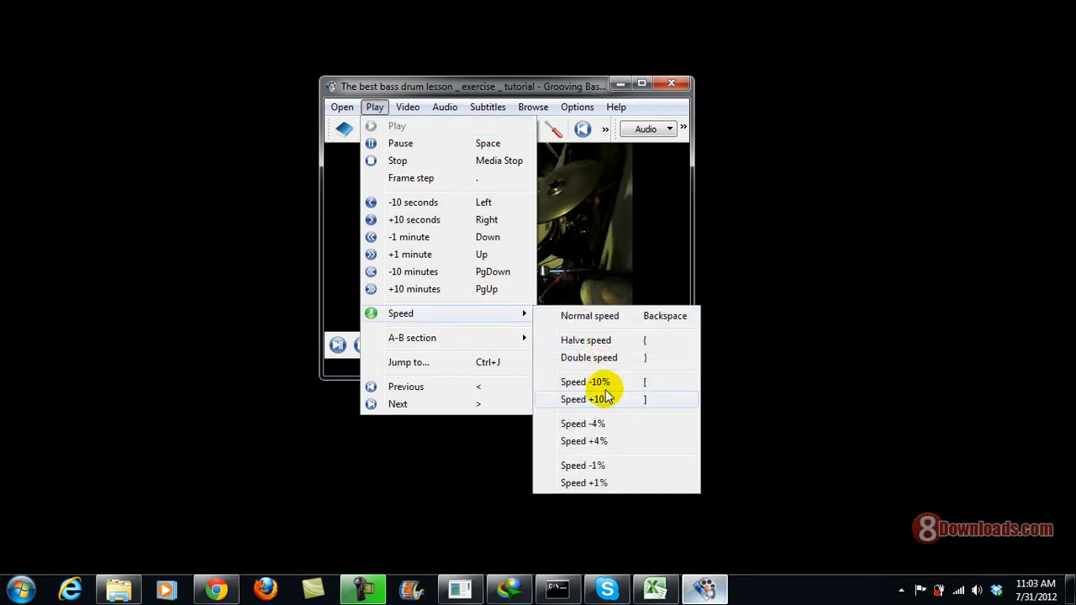
click(585, 382)
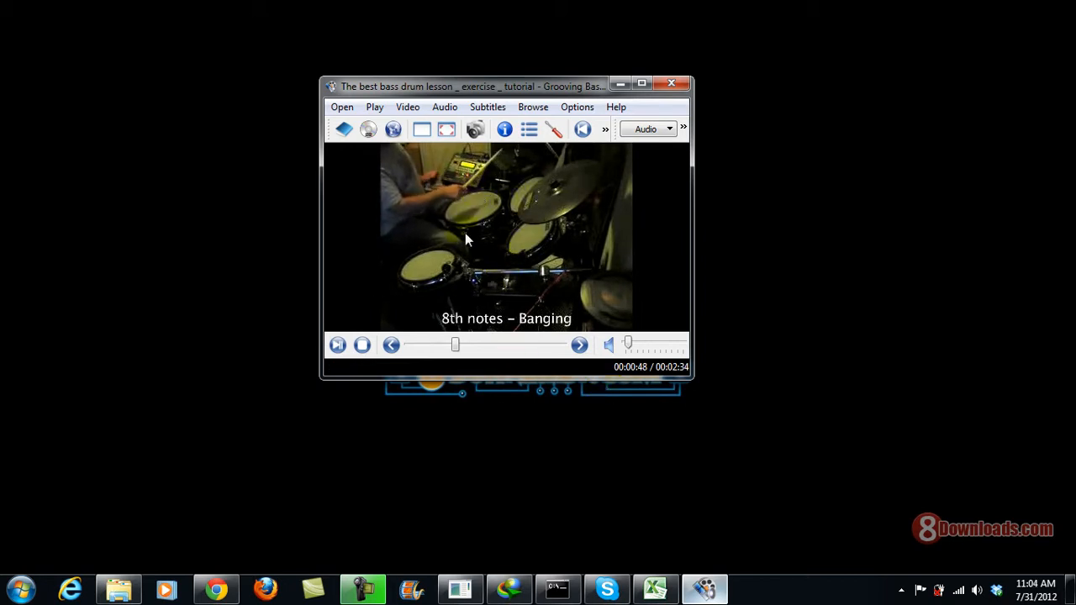
mouse_move(538, 268)
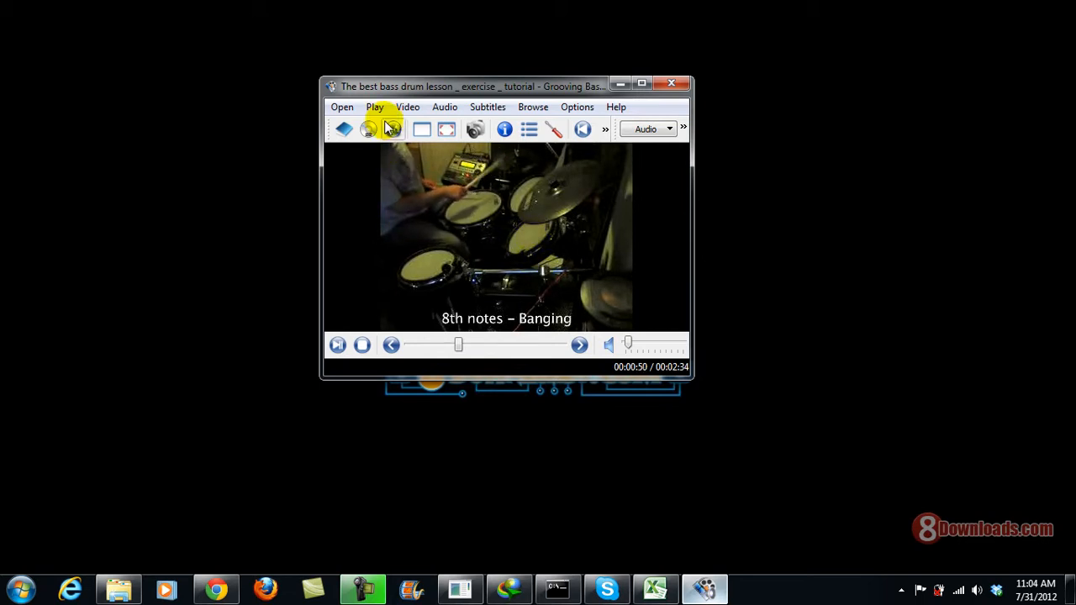
- Choose Normal speed from Play > Speed, returning playback to speed 1
click(373, 107)
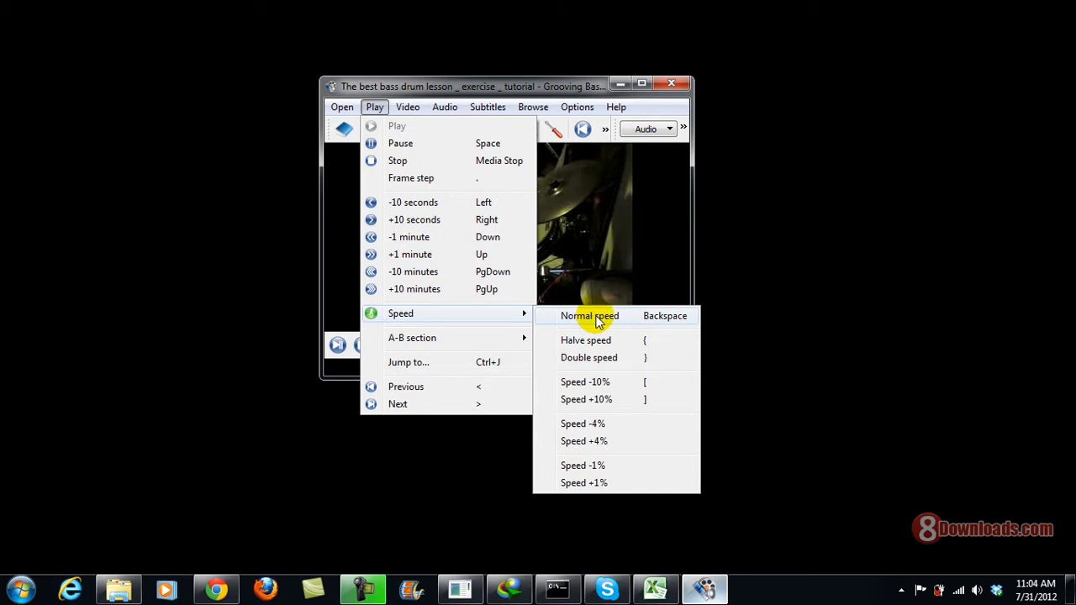
click(588, 316)
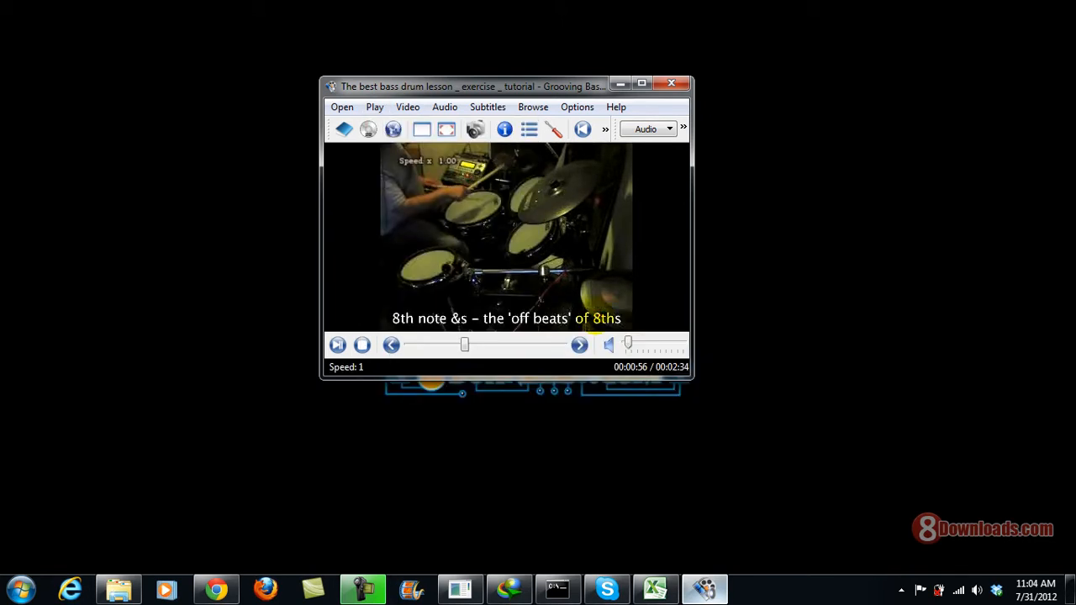